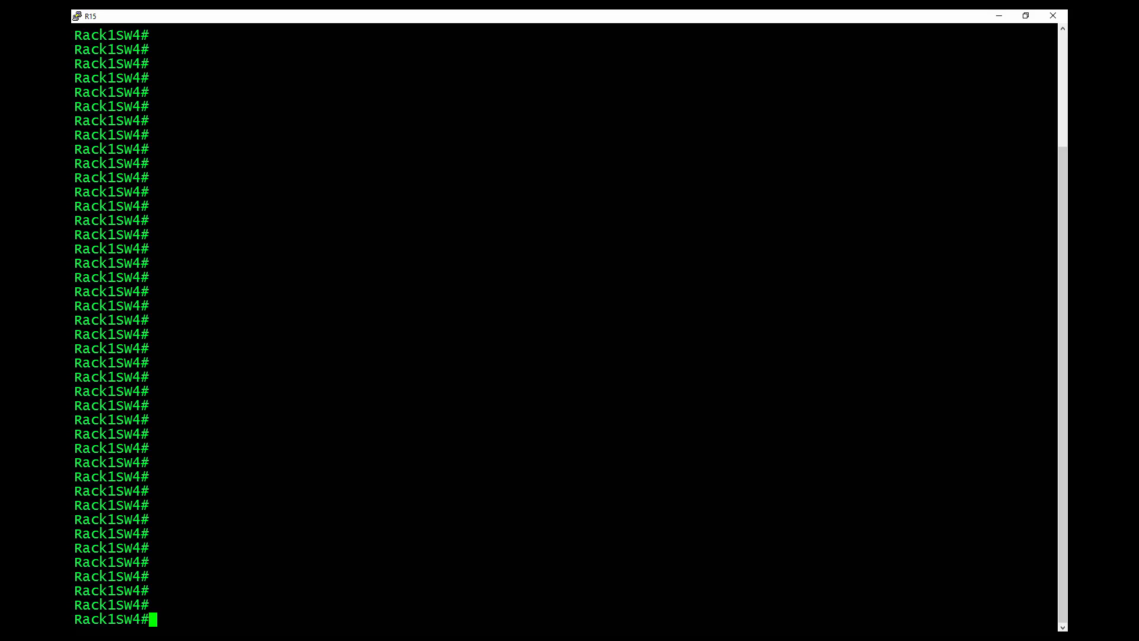
Step: Enter global configuration and rename the switch hostname to SW1
double_click(111, 162)
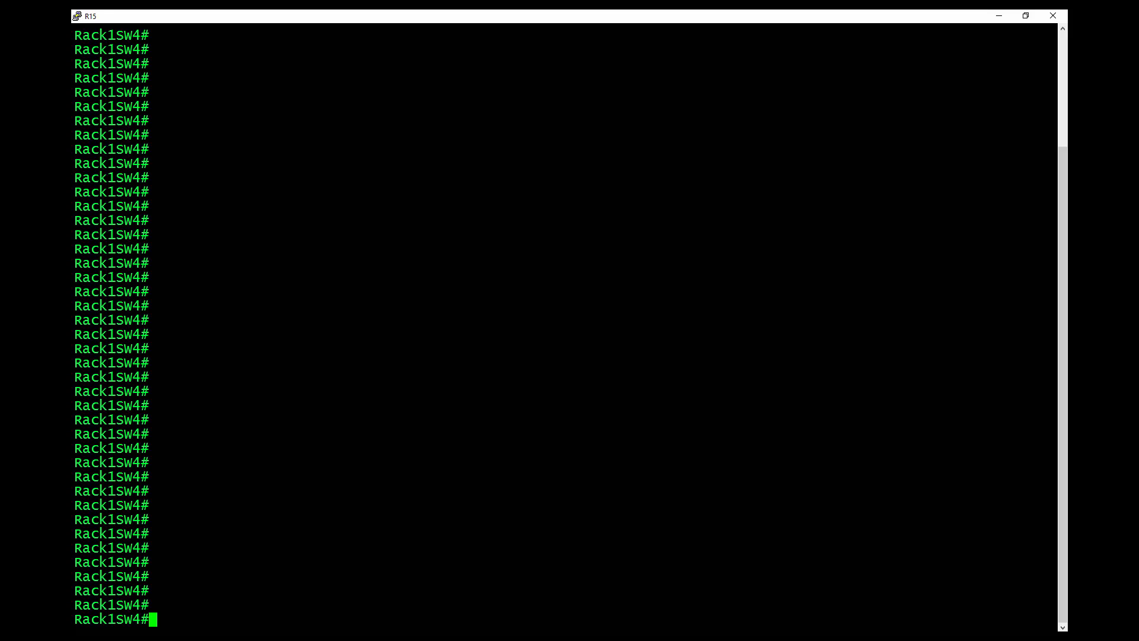
type("conf t")
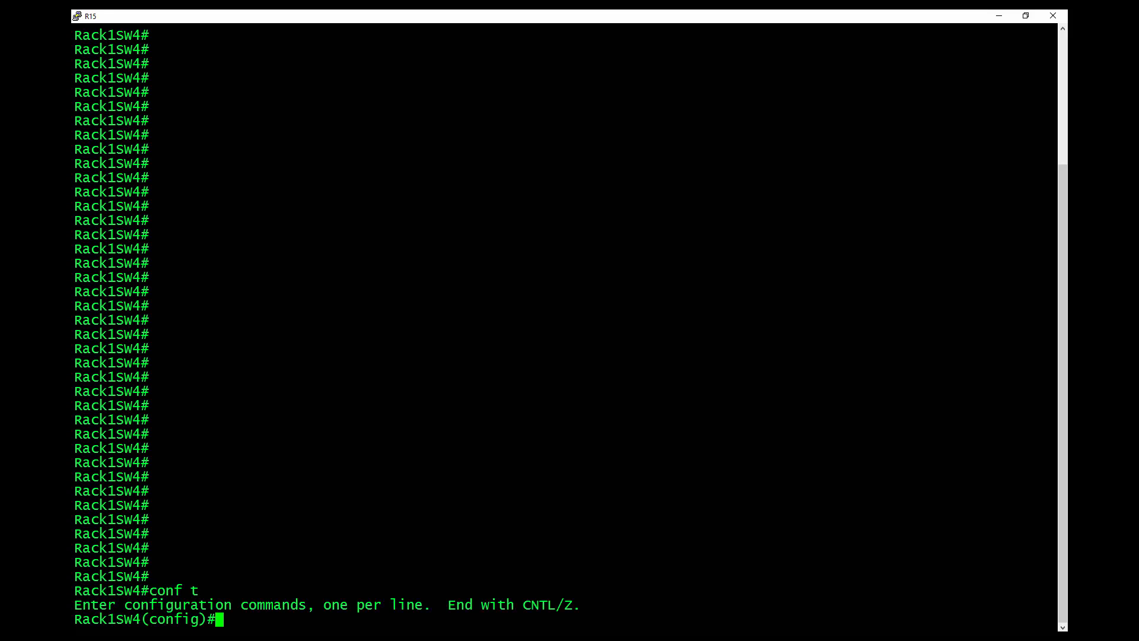
type("hostn")
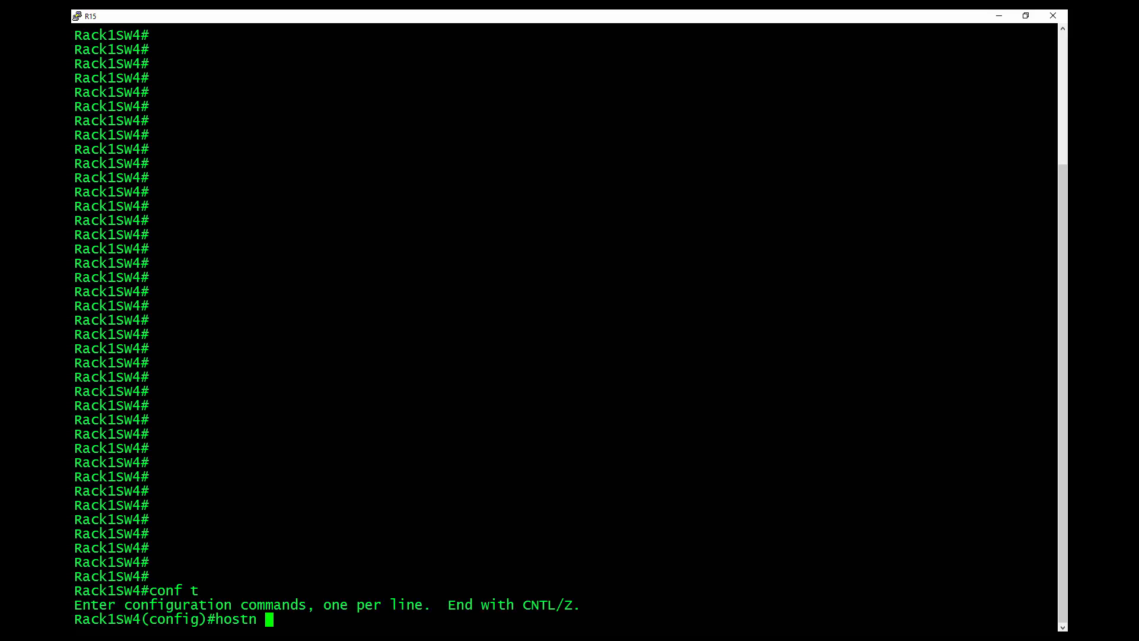
type("SW1")
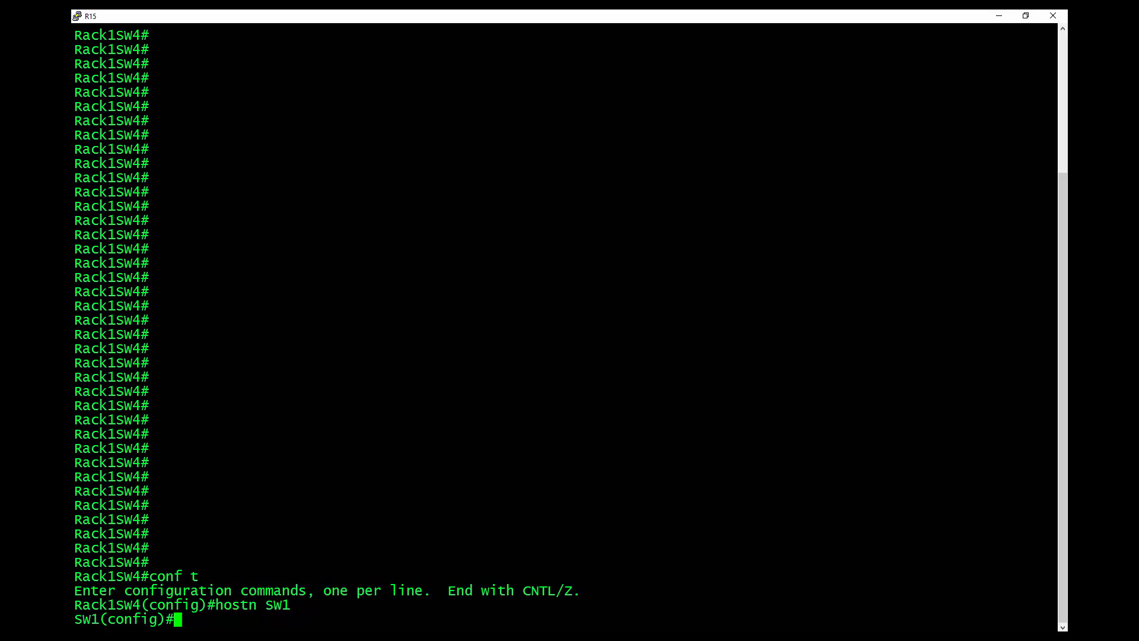
Step: Set ip domain-name riker and compose crypto key generate rsa using ? help
type("ip domain-name")
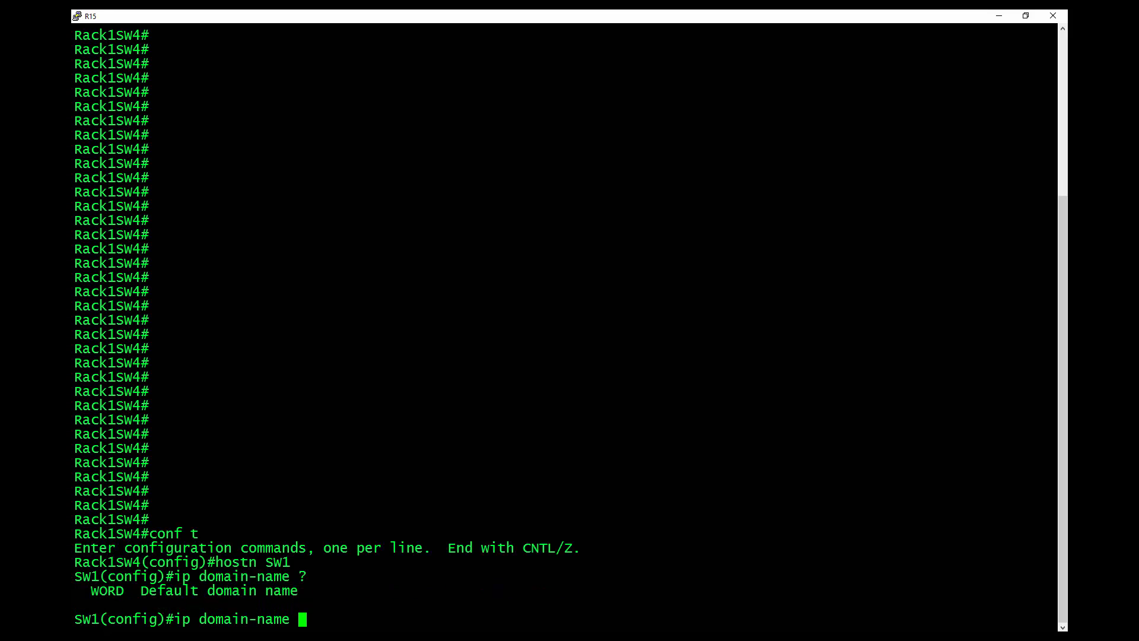
type("r")
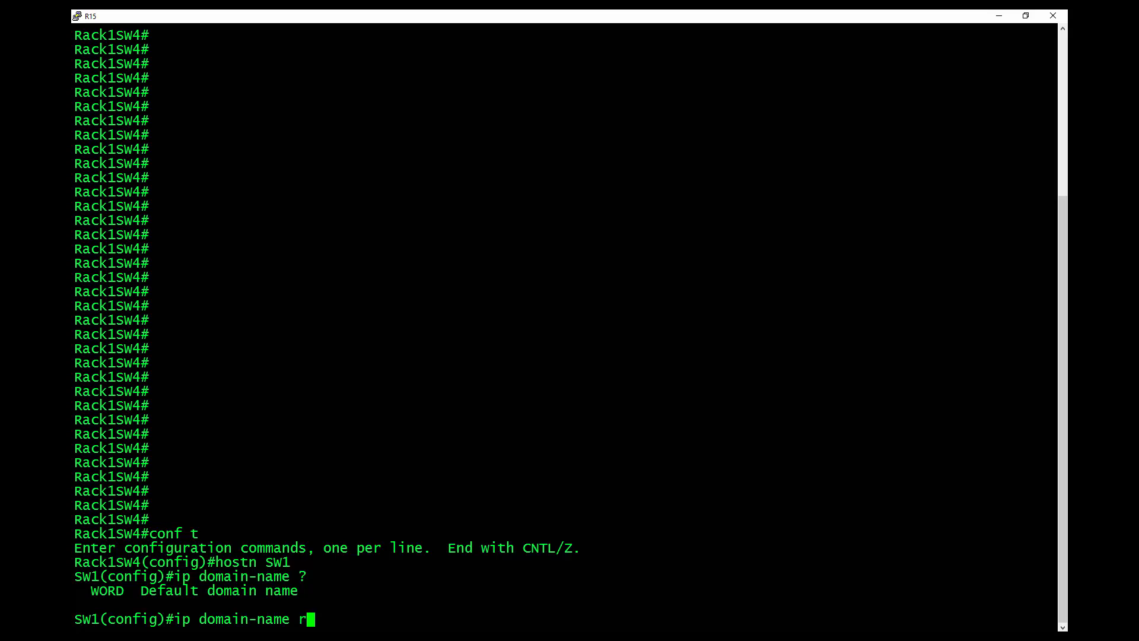
type("iker")
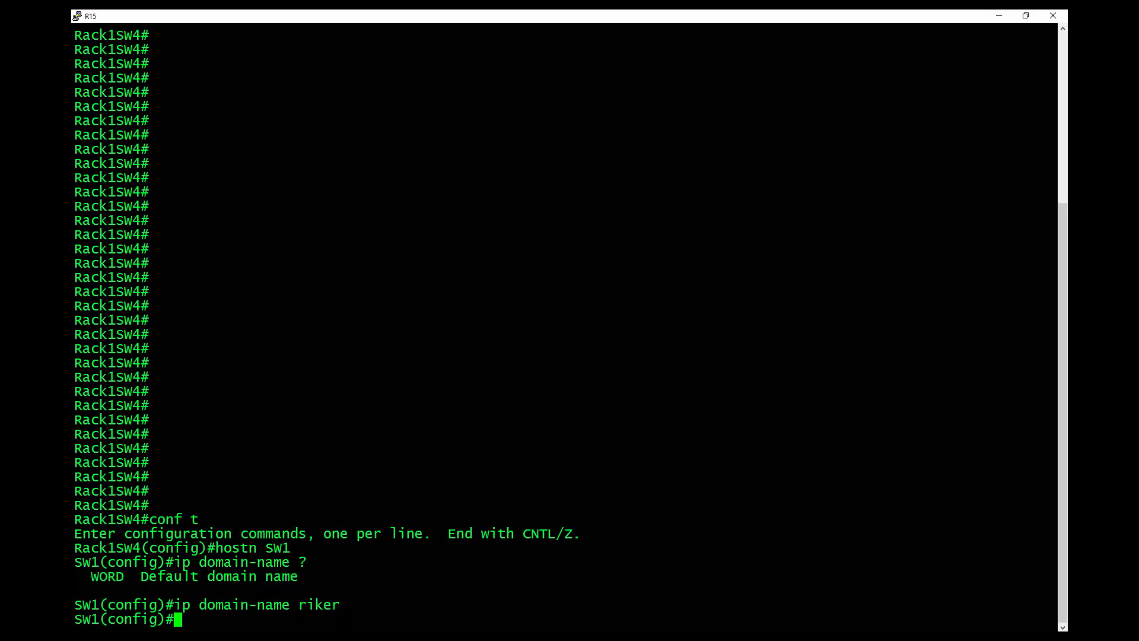
type("crypto key")
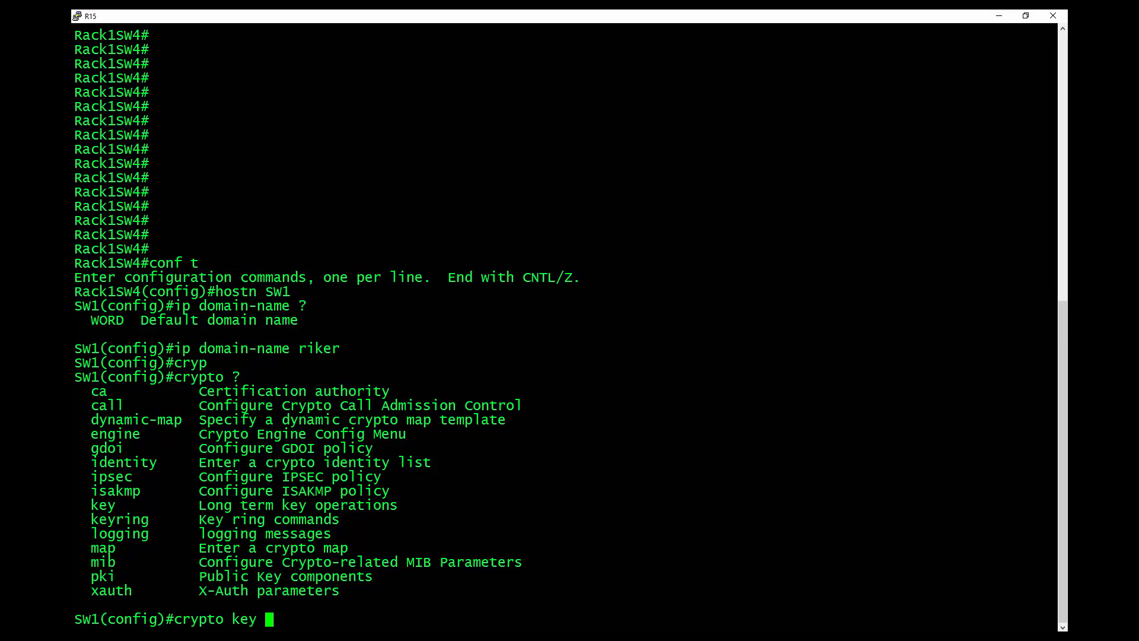
type("?")
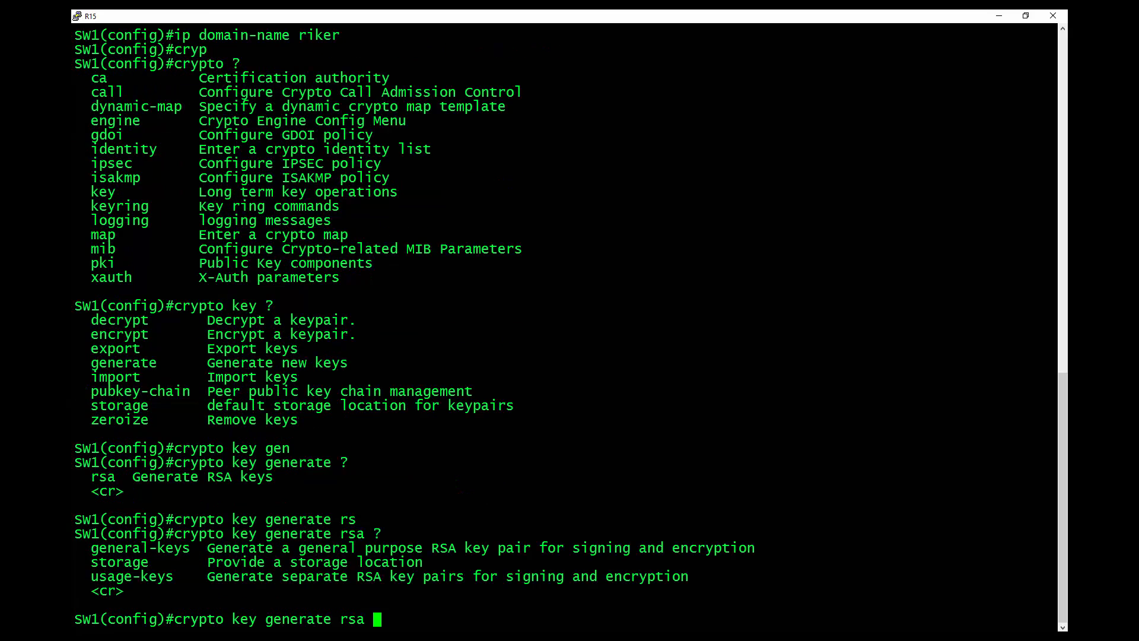
Step: Generate the SW1.riker RSA key pair with a 1024-bit modulus
key("enter")
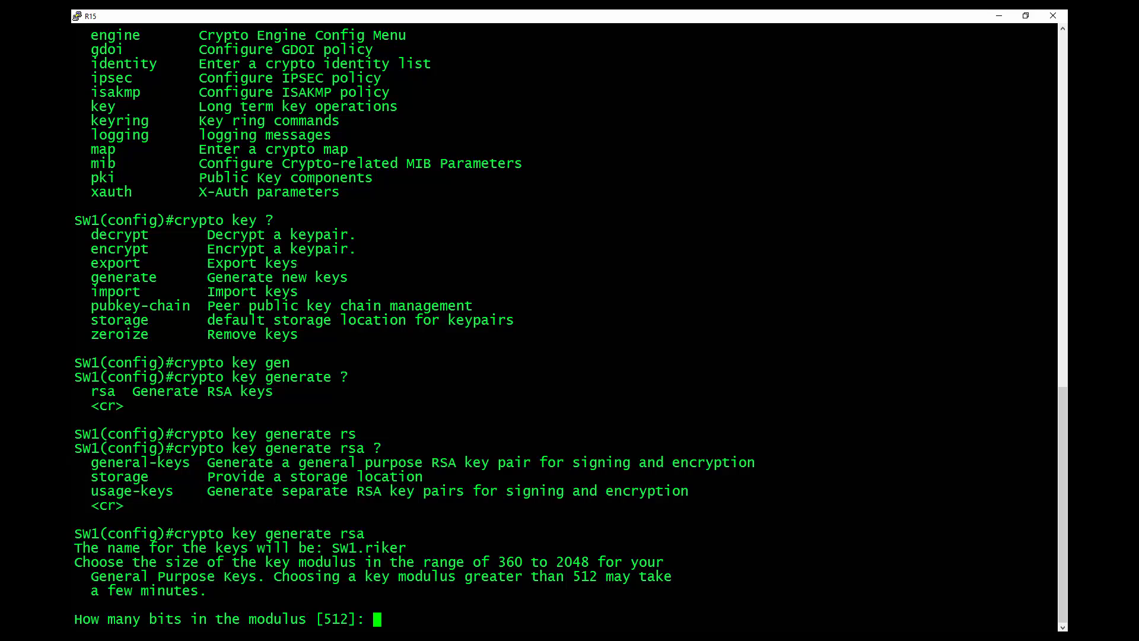
type("1024")
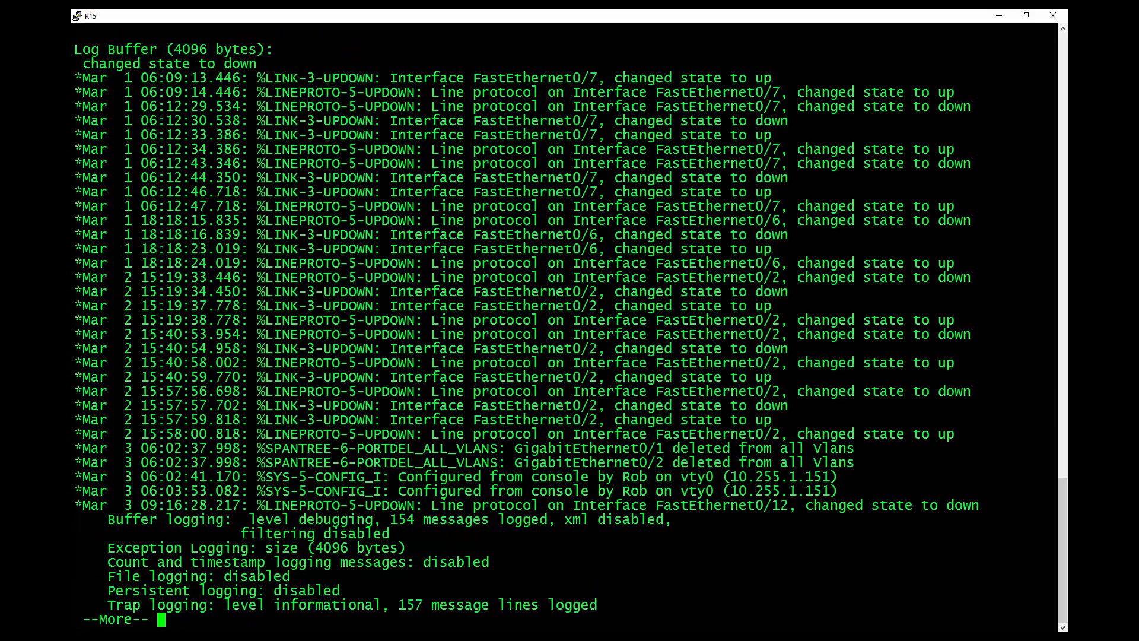
Step: Leave the log output and run sh ssh, confirming no SSH connections yet
key("space")
type("s")
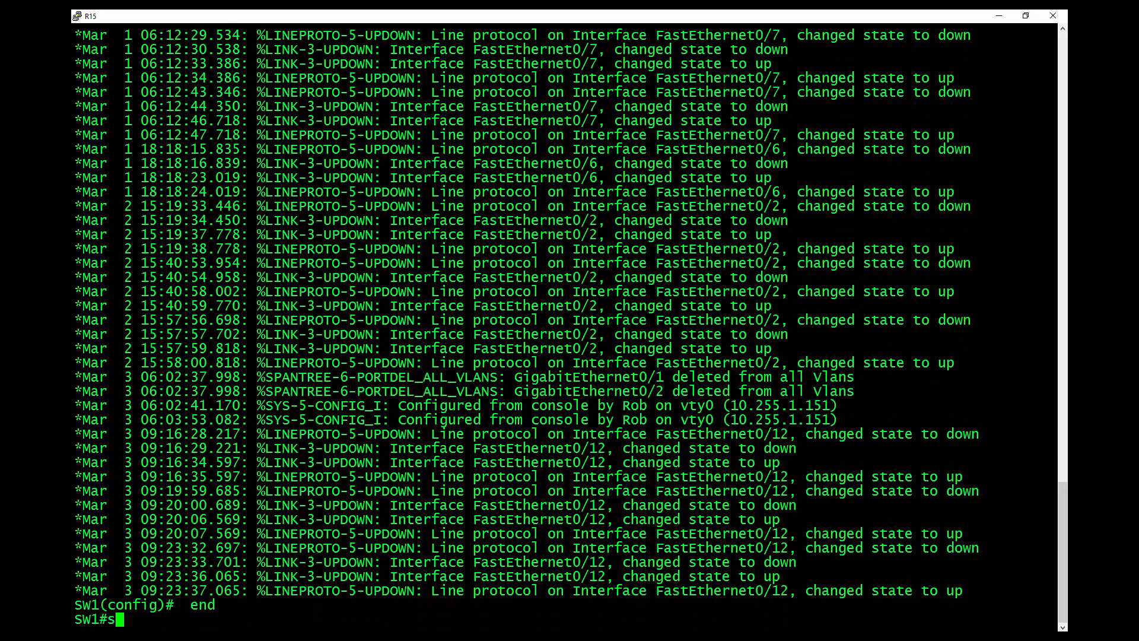
type("h ssh ?")
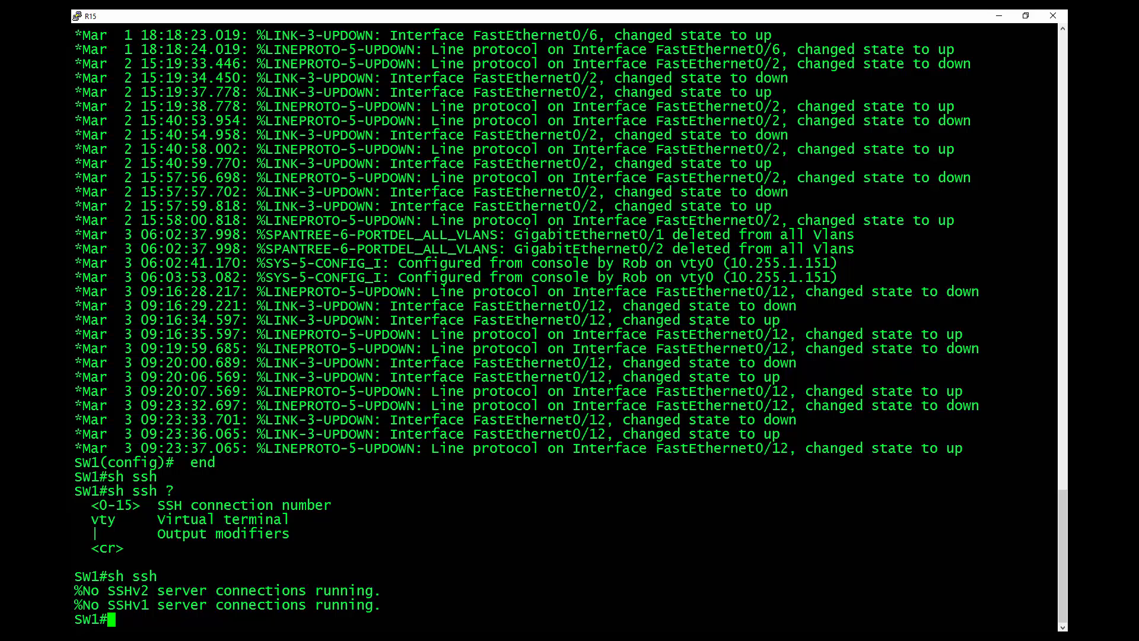
type("sh ssh")
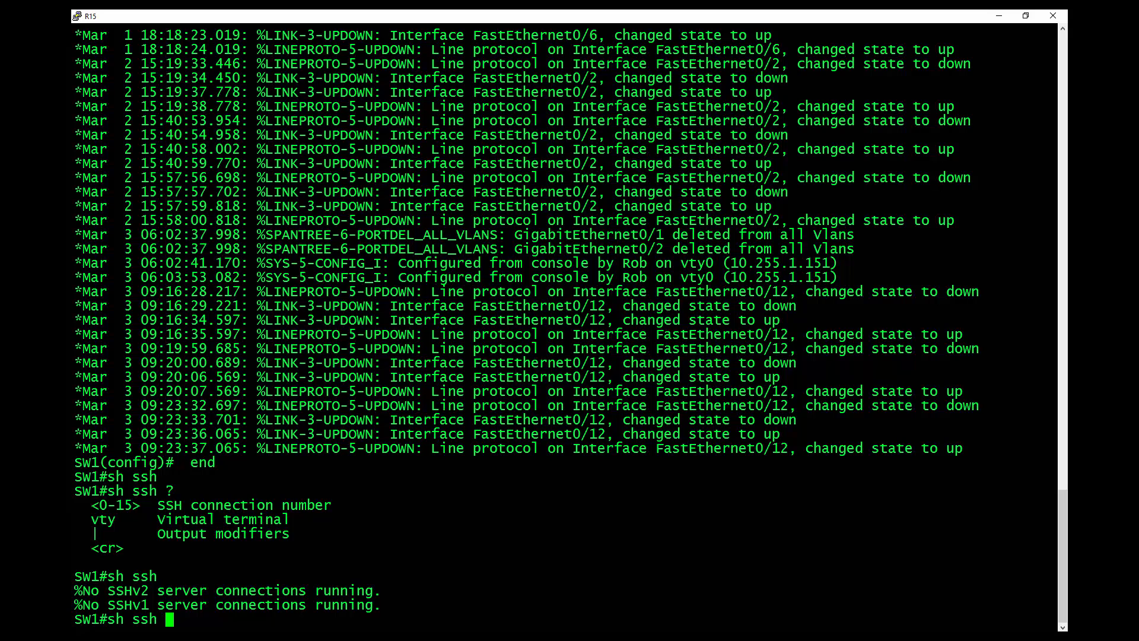
key("Backspace")
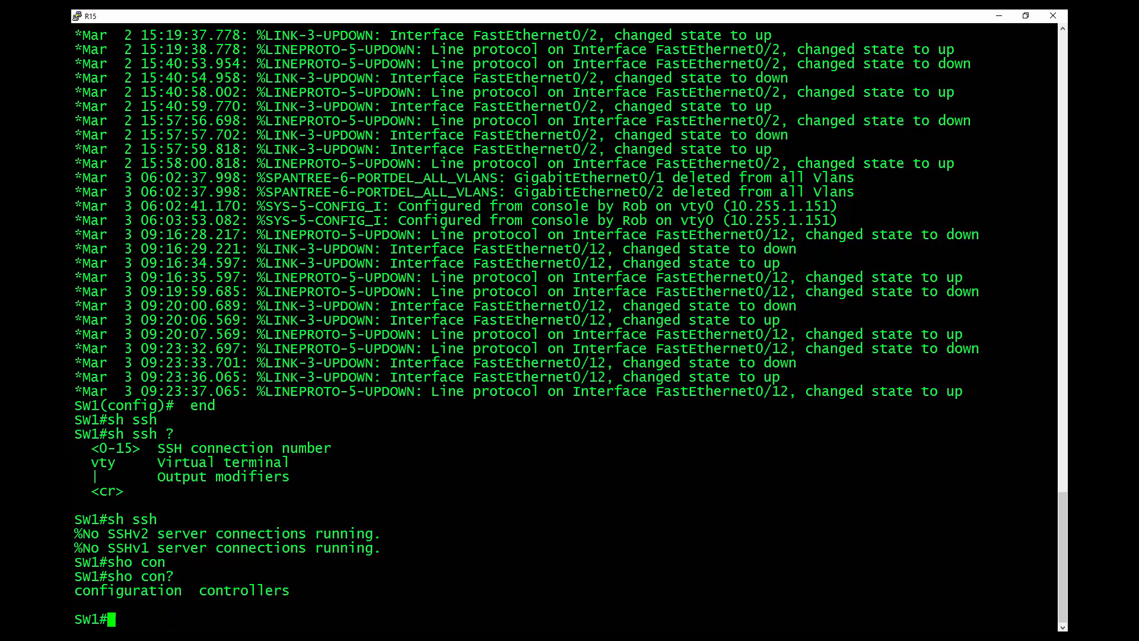
Step: Show the running configuration with sh run | b, paging through to the end
type("s")
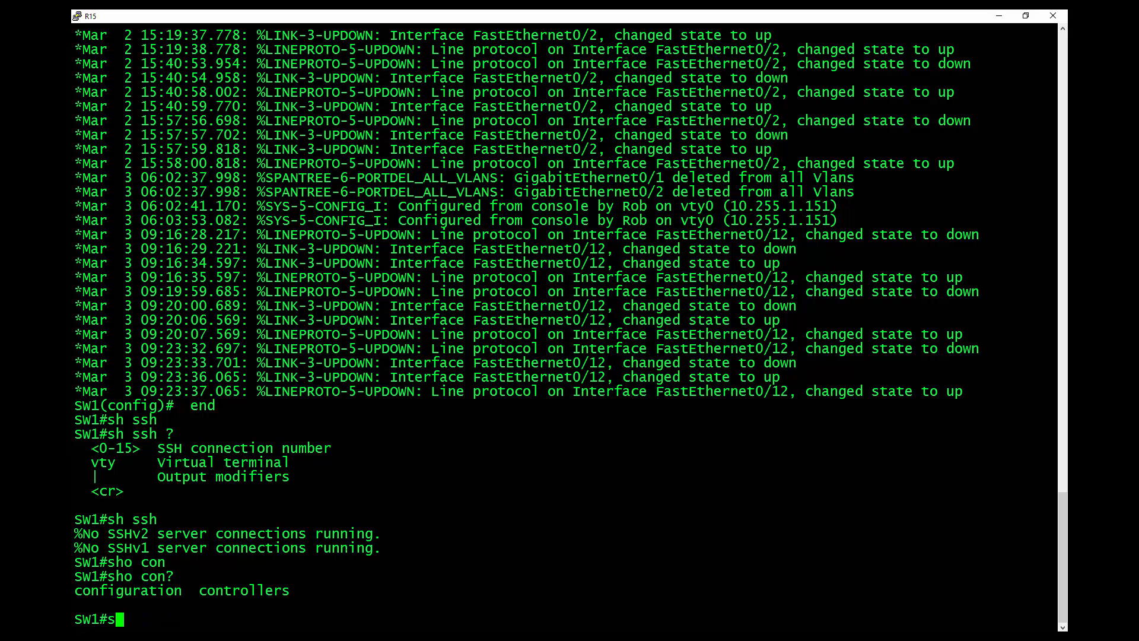
type("h run | b")
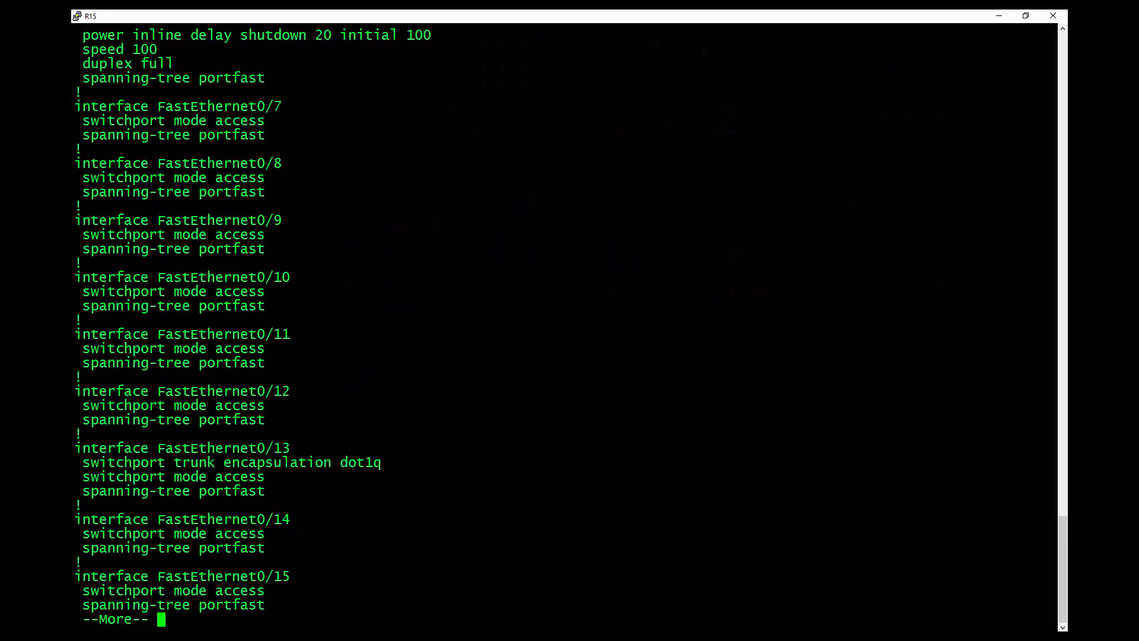
key("space")
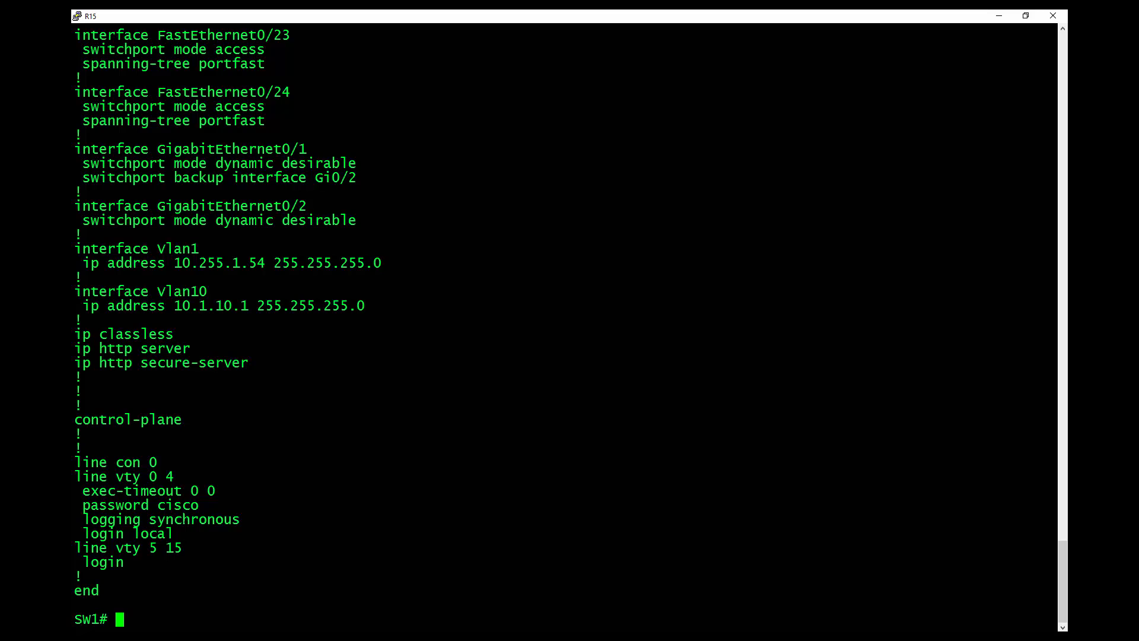
Step: Apply transport input ssh to vty lines 0 4 and return to privileged mode with end
type("sh run")
type("line vty 0 4")
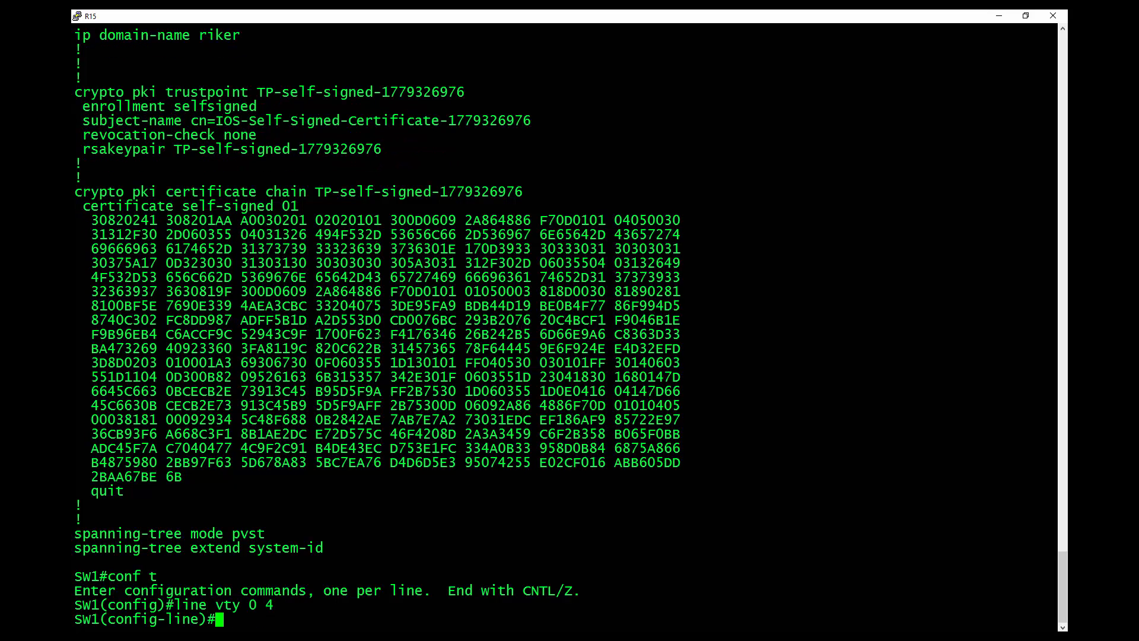
type("transport input ssh")
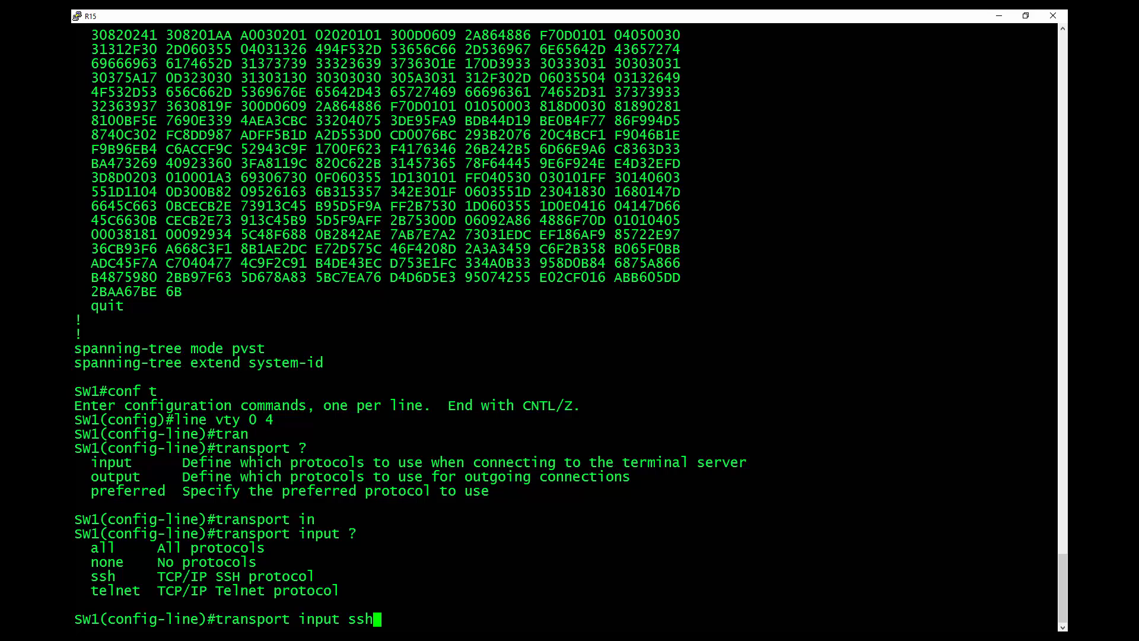
key("enter")
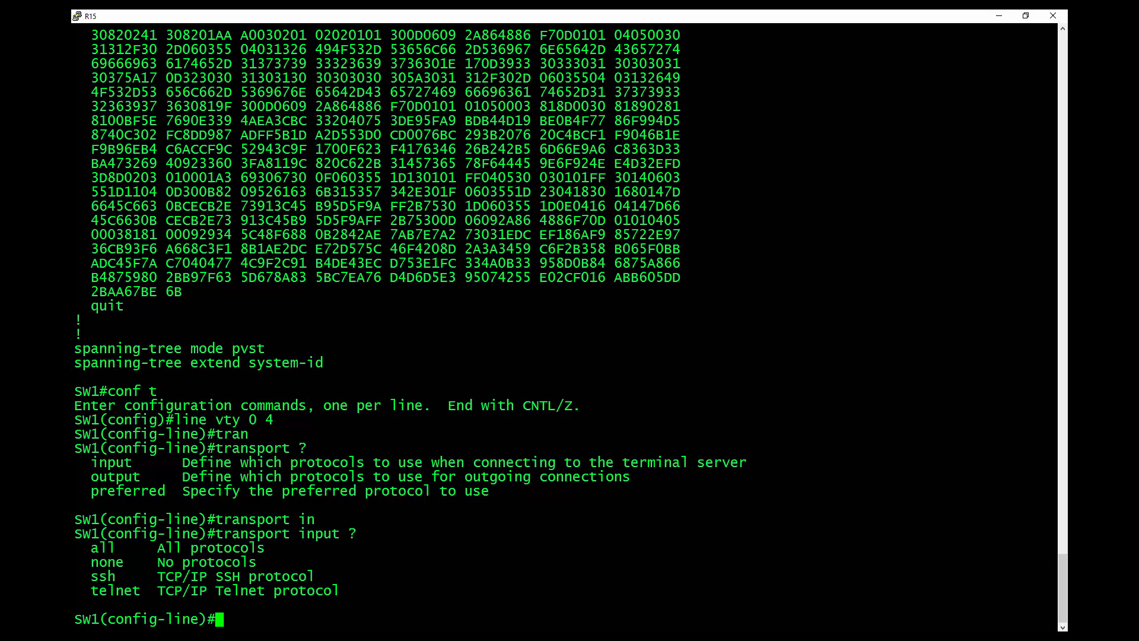
type("end")
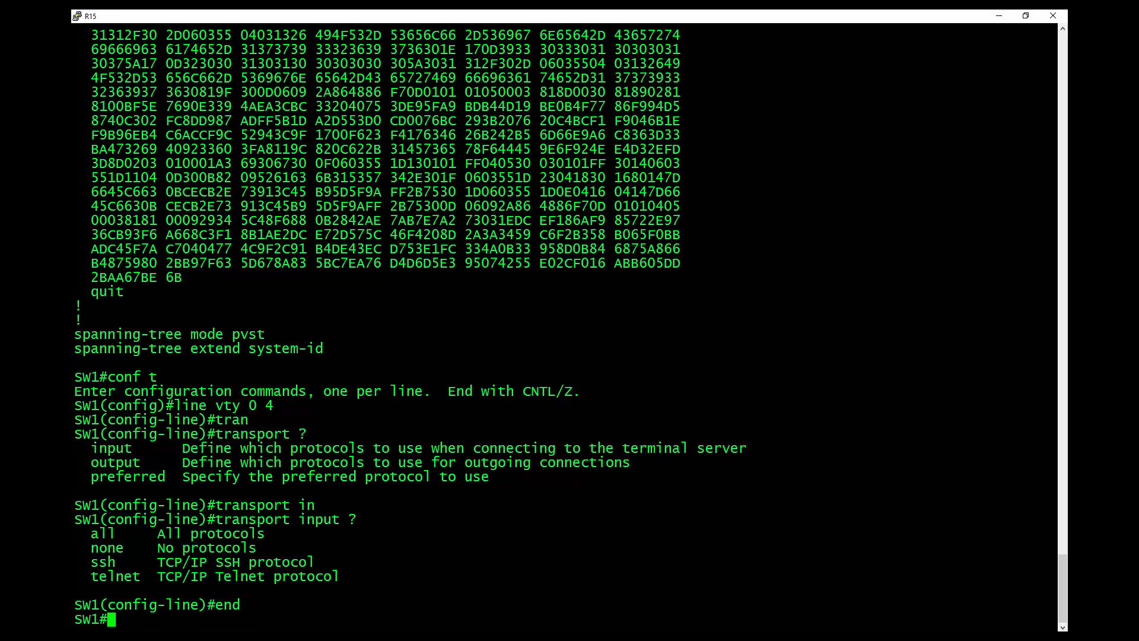
key("enter")
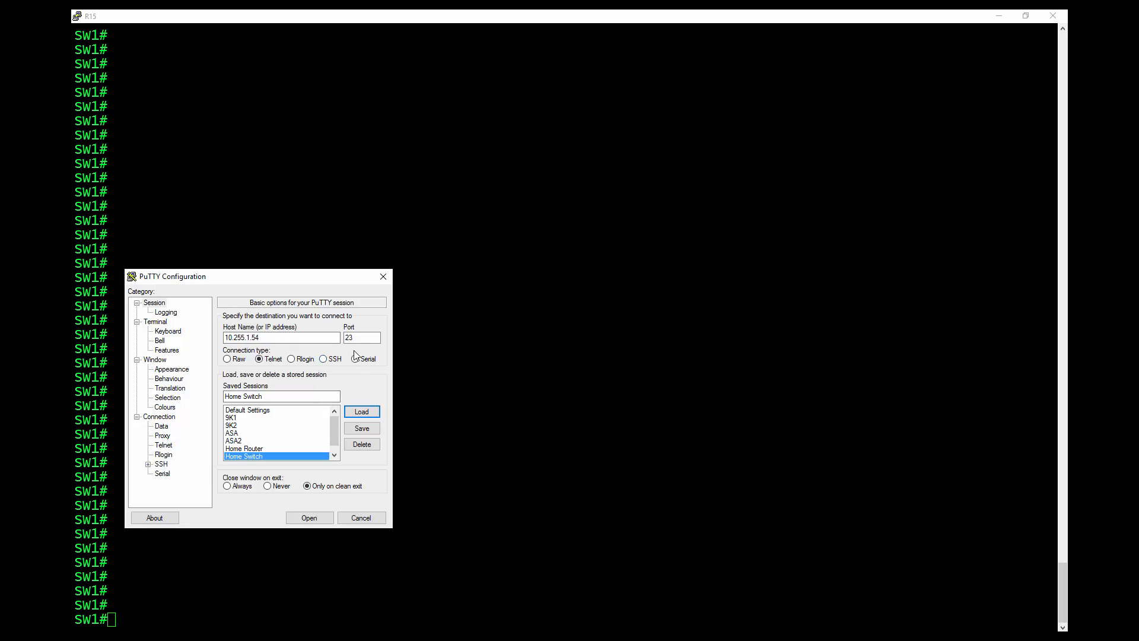
Step: Start a new SSH session on port 22 to 10.255.1.54
left_click(324, 358)
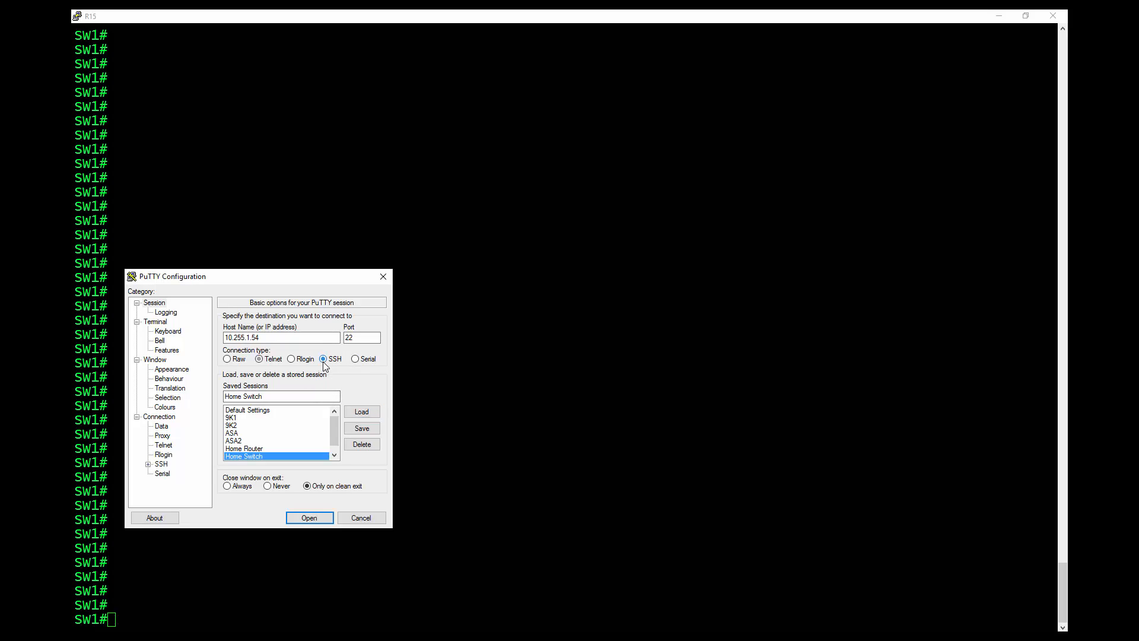
left_click(361, 518)
type("sh")
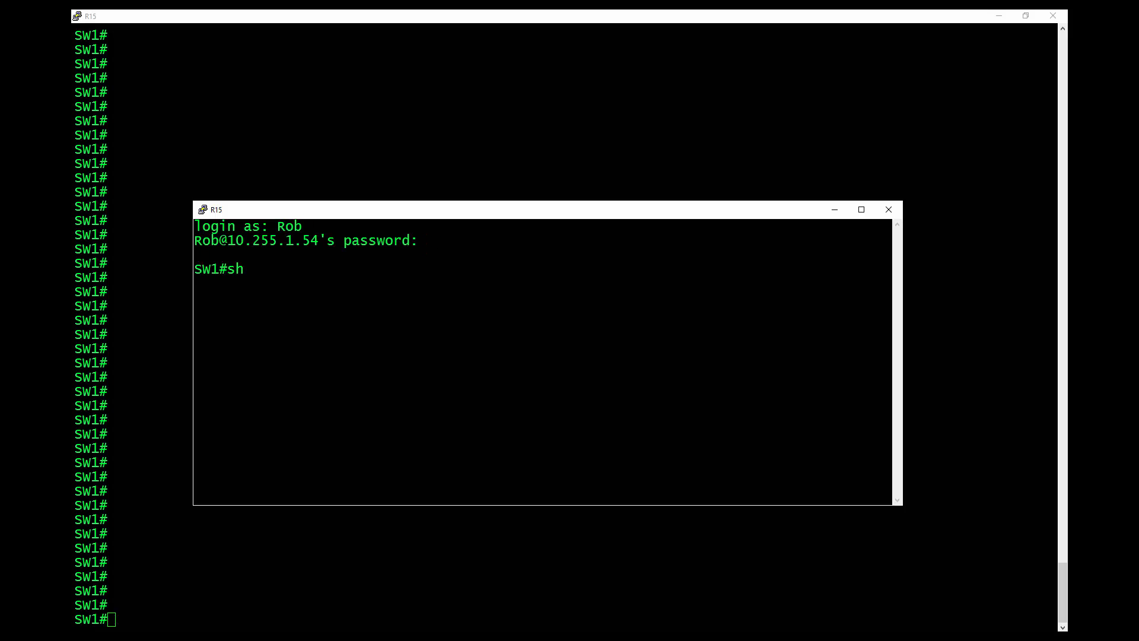
Step: Run sh users to list the vty logins, then begin sh ssh
type("users")
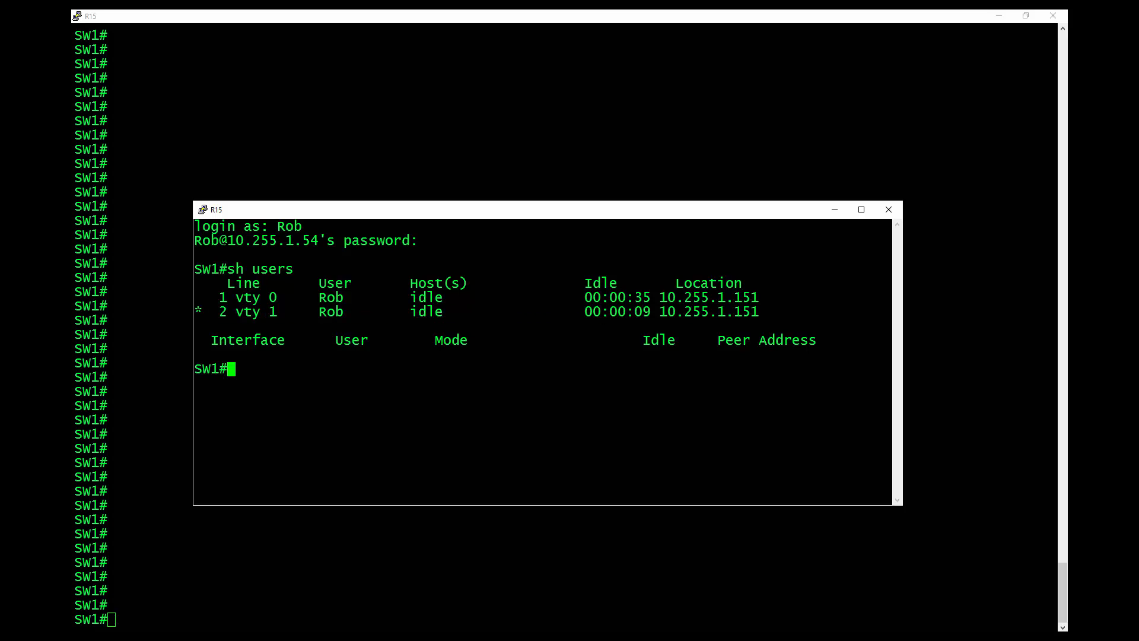
type("sh ss")
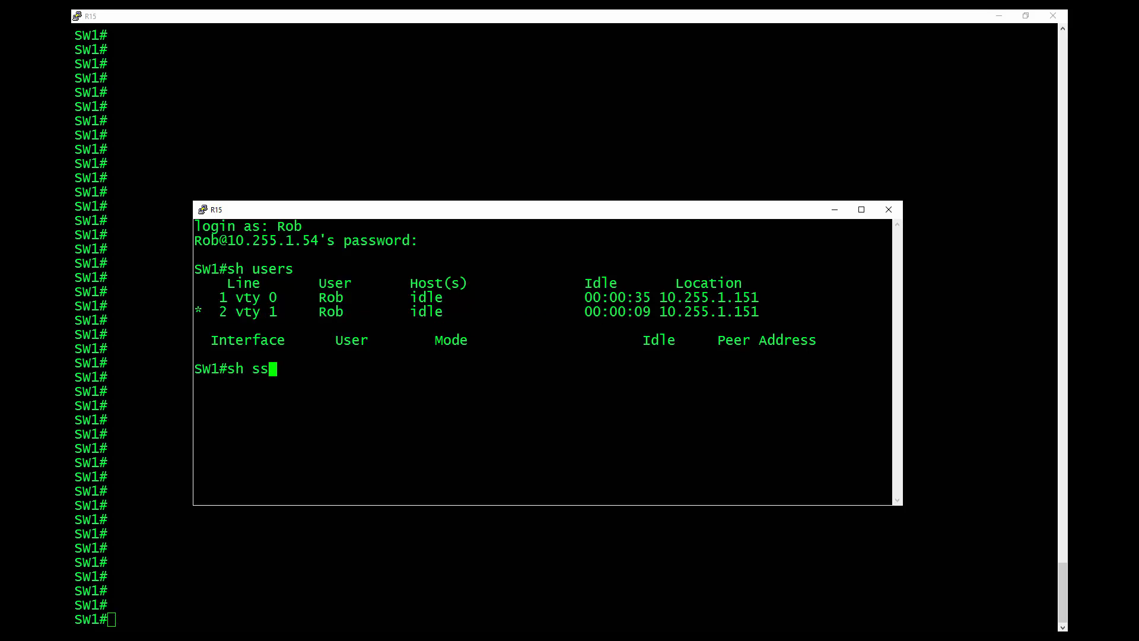